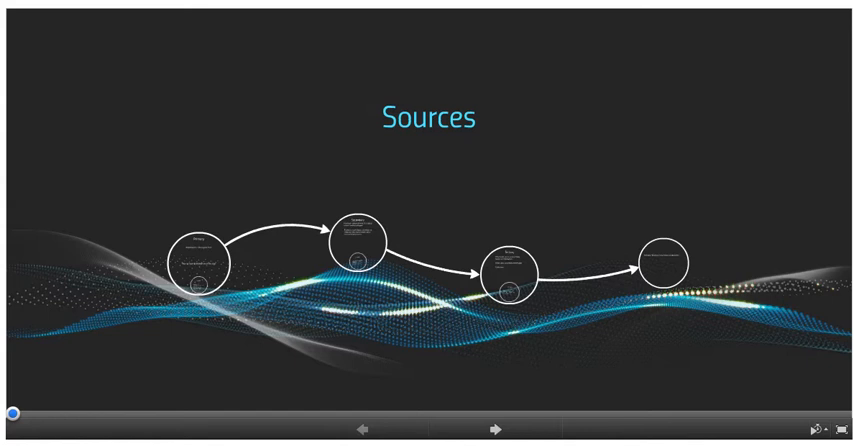
# Advance the presentation from the Sources overview to the Primary sources step
pyautogui.click(468, 428)
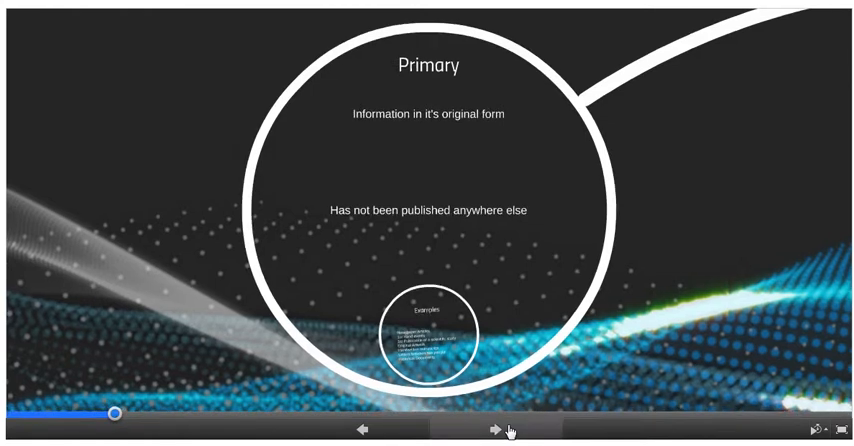
# Advance to the Secondary sources step on repackaged, reinterpreted information
pyautogui.click(496, 428)
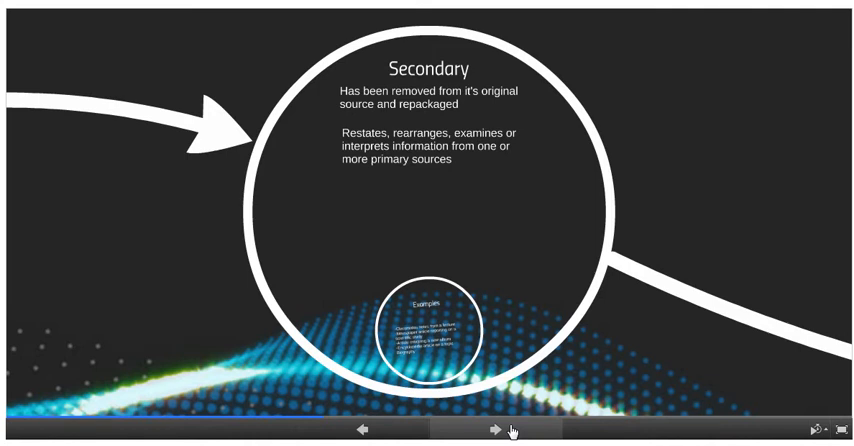
# Advance to the Examples step listing bibliographies, indexes, catalogs and factbooks
pyautogui.click(490, 428)
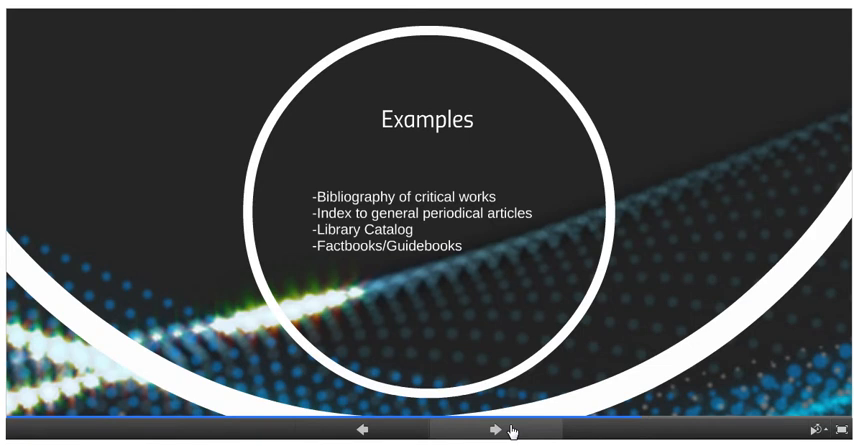
# Advance to the closing 'Ask your librarian' step
pyautogui.click(484, 432)
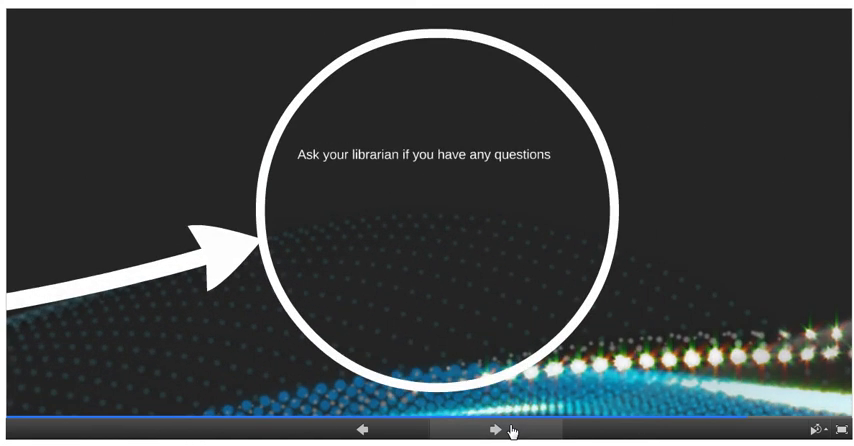